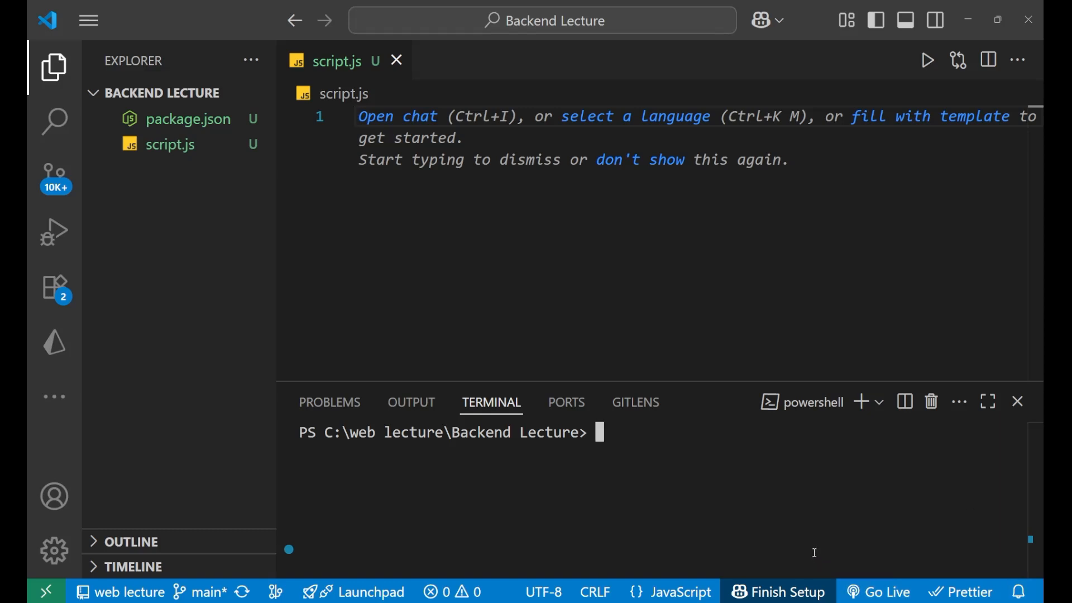
Step: Start an npm init command in the terminal and clear it again
text(npm i)
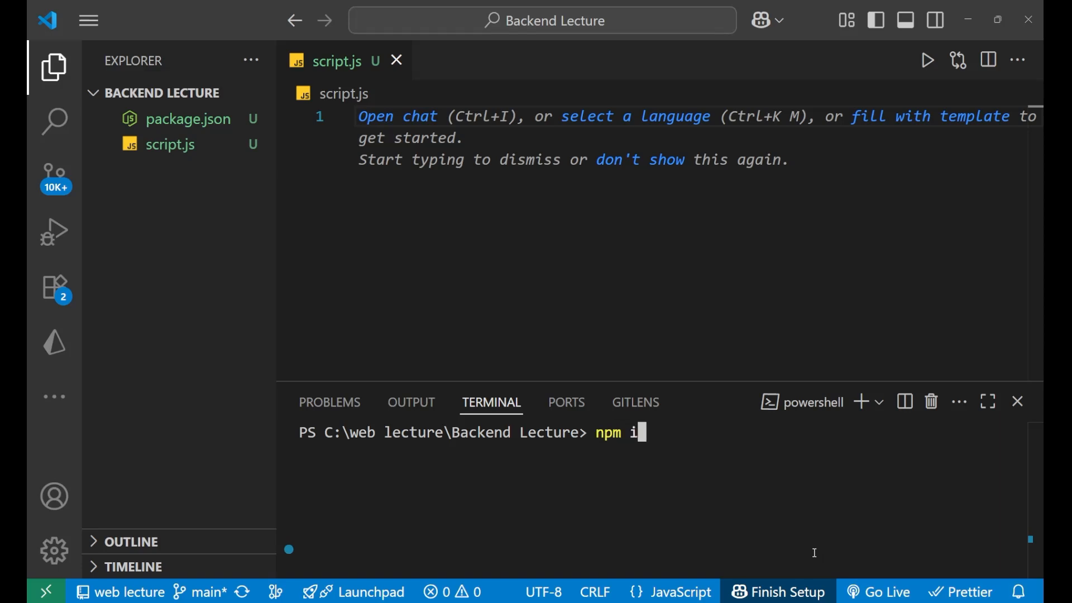
text(nit)
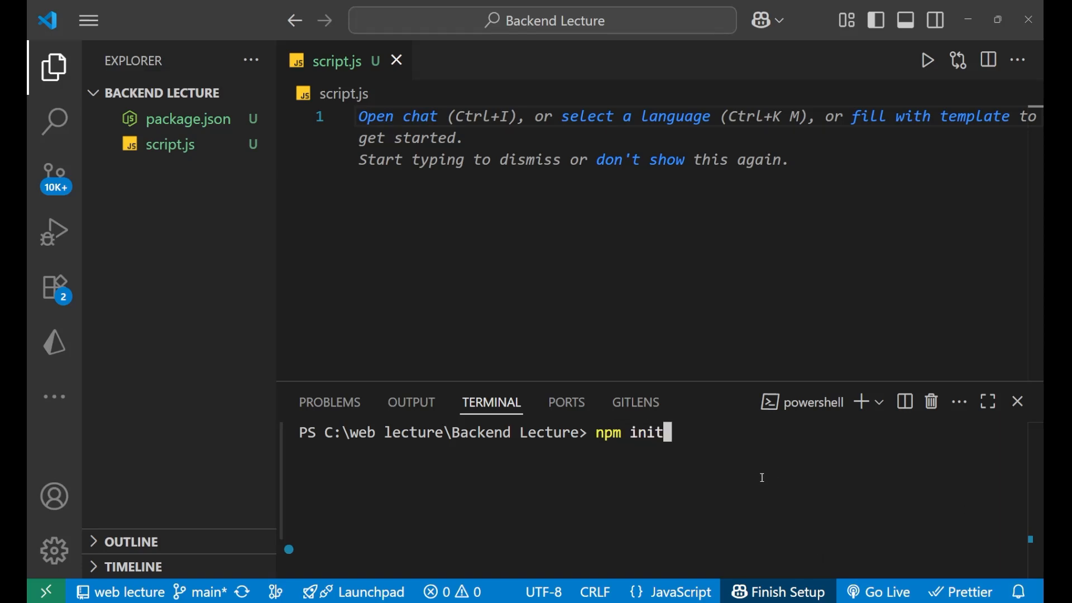
key(Backspace)
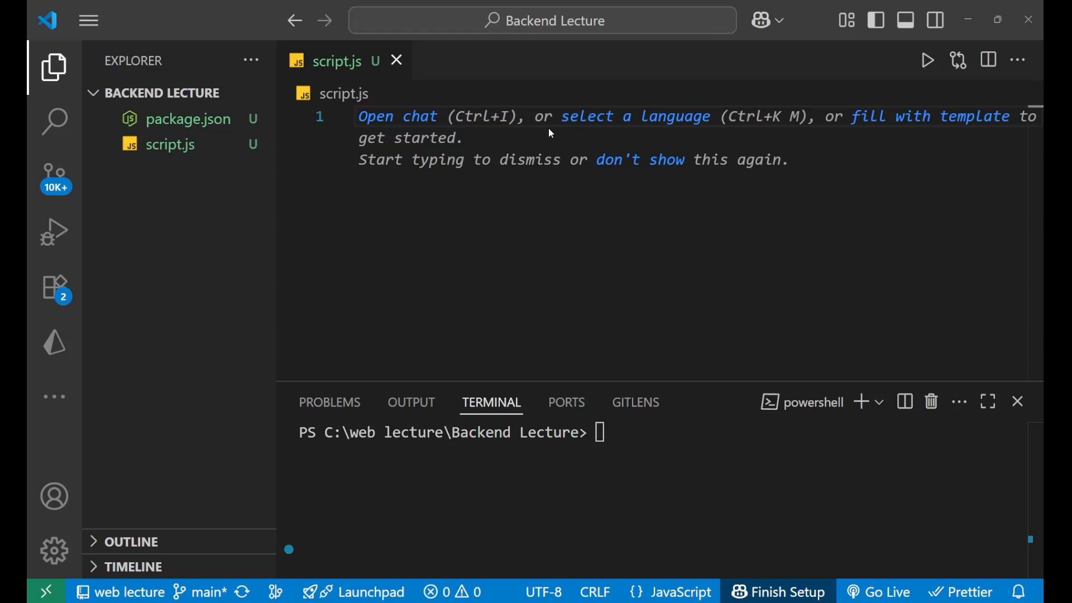
Step: Write const fs = require("fs"); on line 1 and start a new line below it
text(const fs)
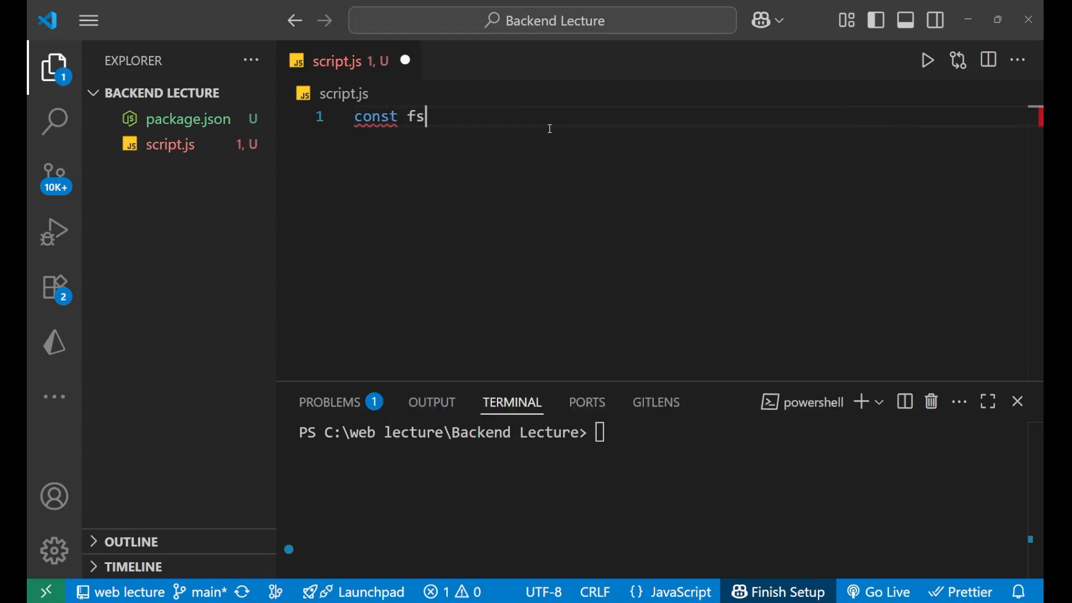
text(= require)
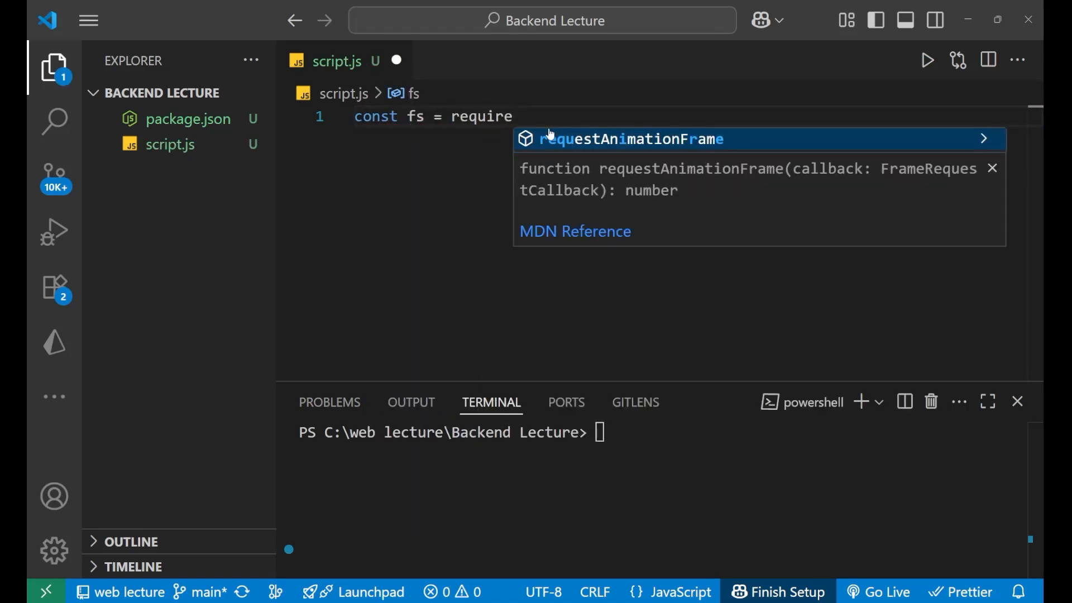
text((""))
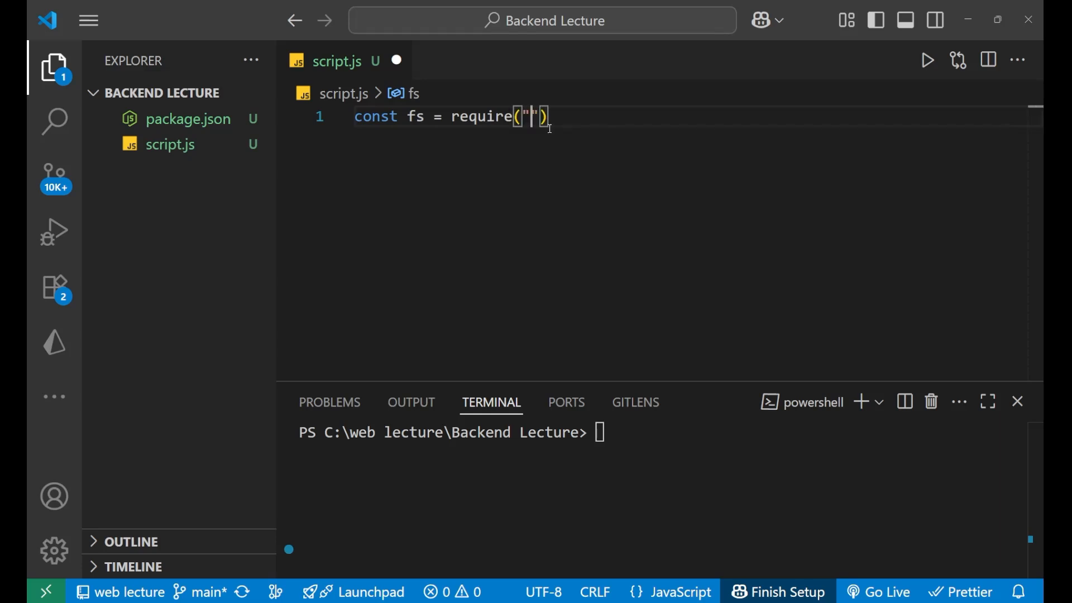
text(fs)
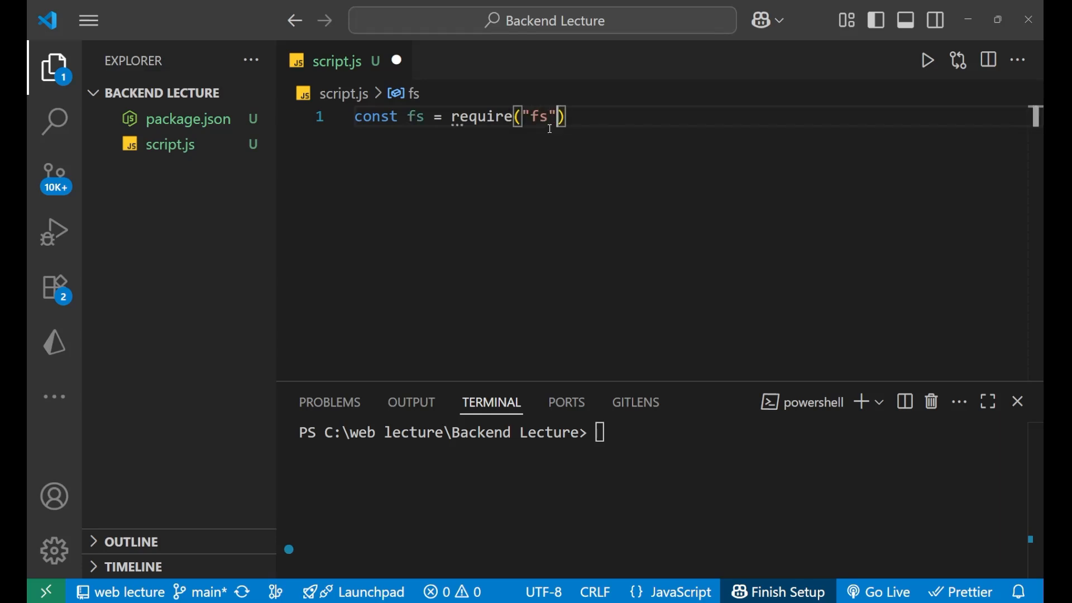
text(;)
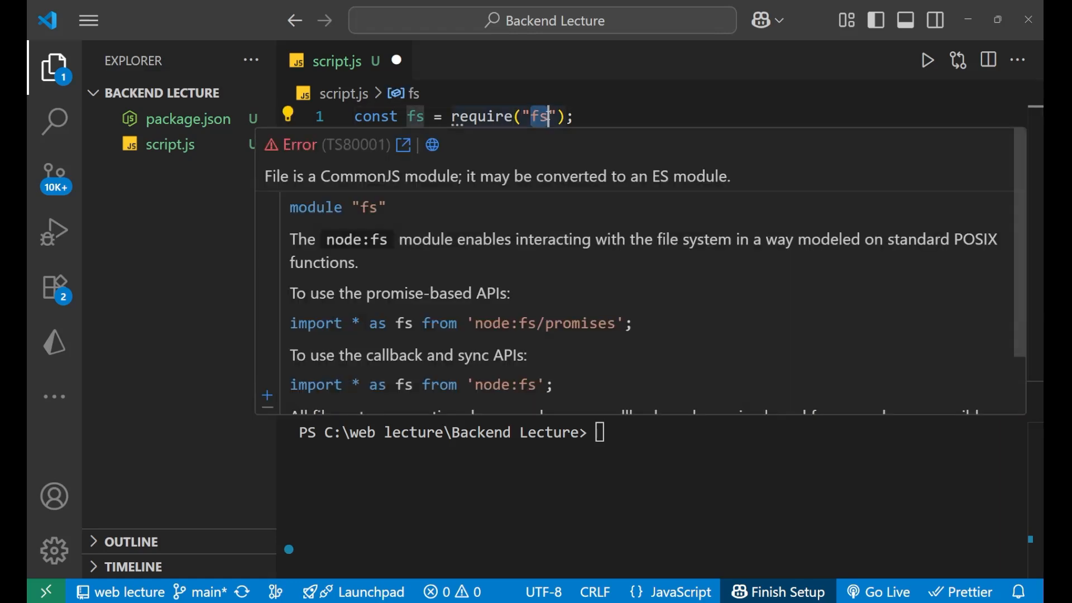
click(577, 116)
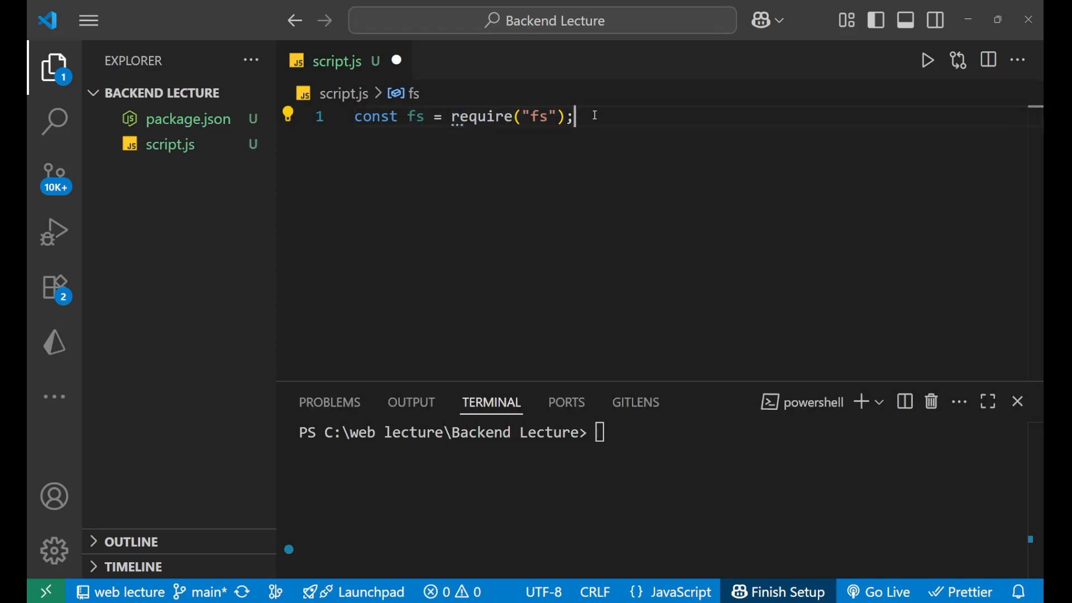
double_click(481, 117)
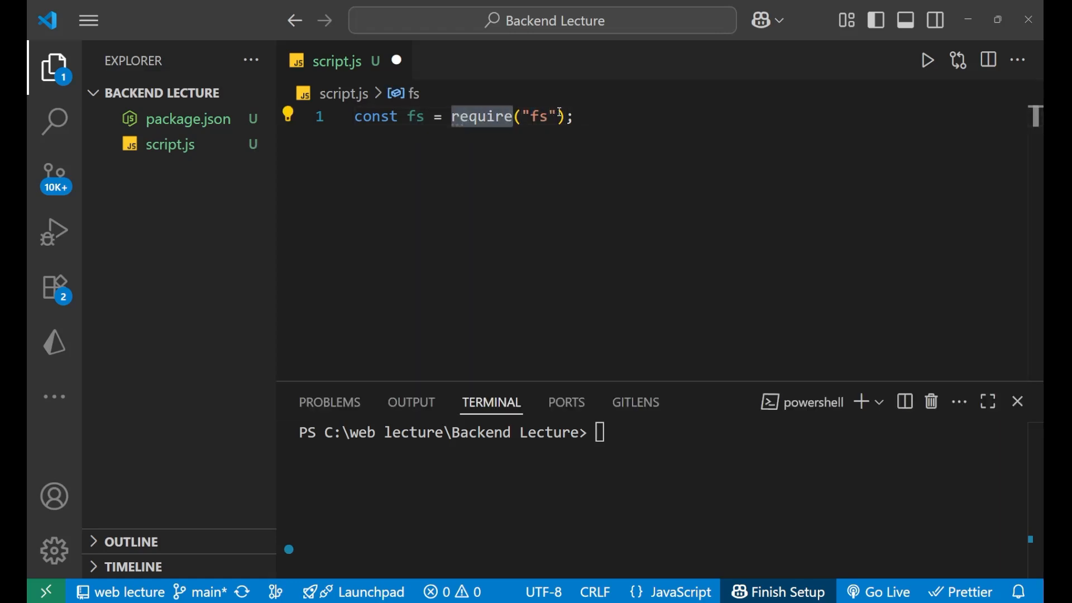
mouse_move(537, 116)
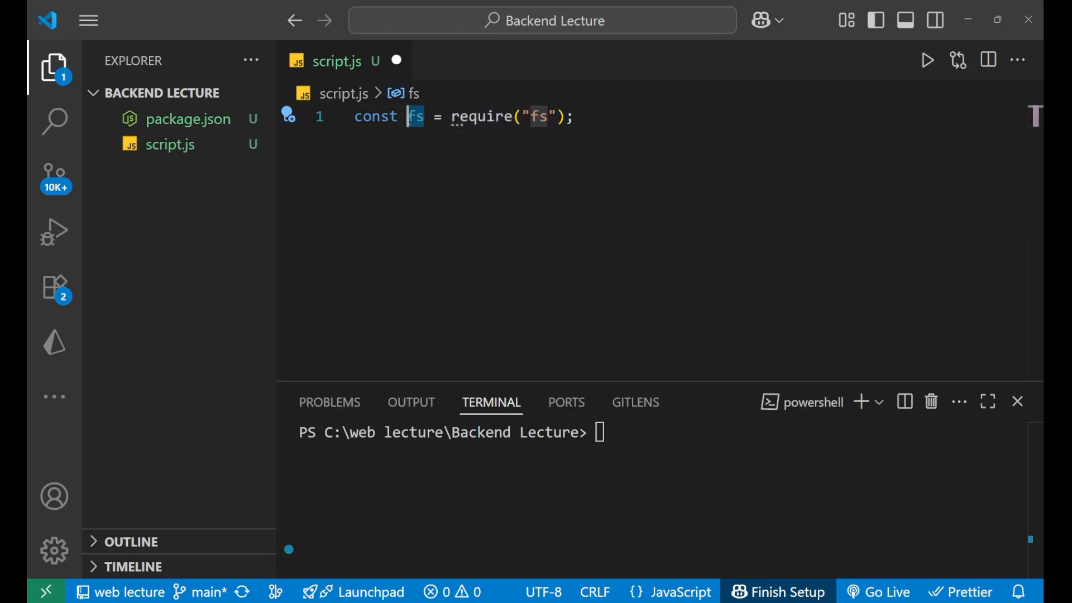
click(576, 117)
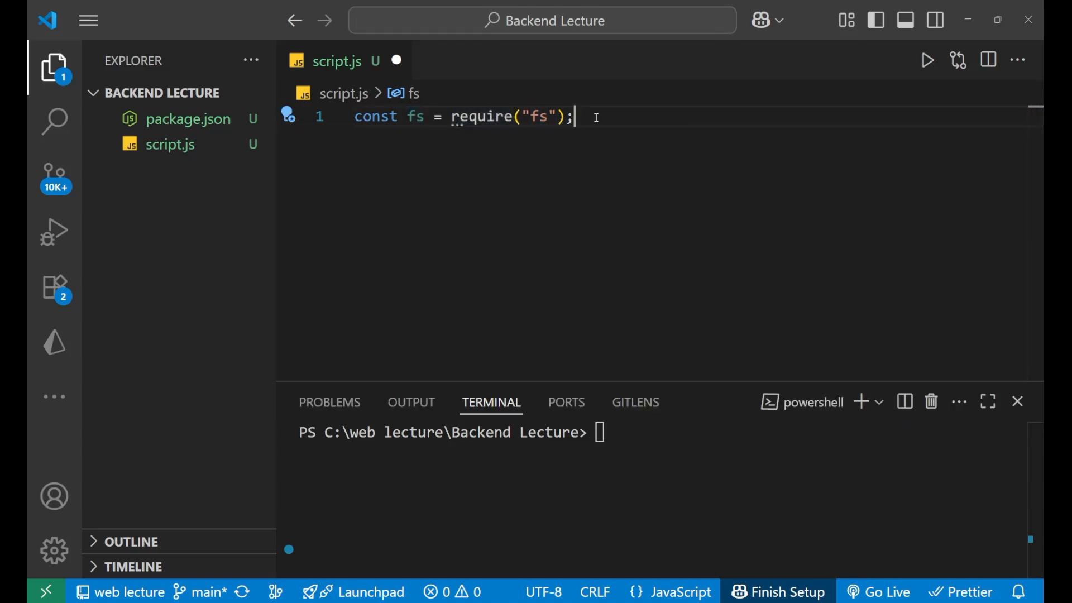
key(Enter)
text(fs.mk)
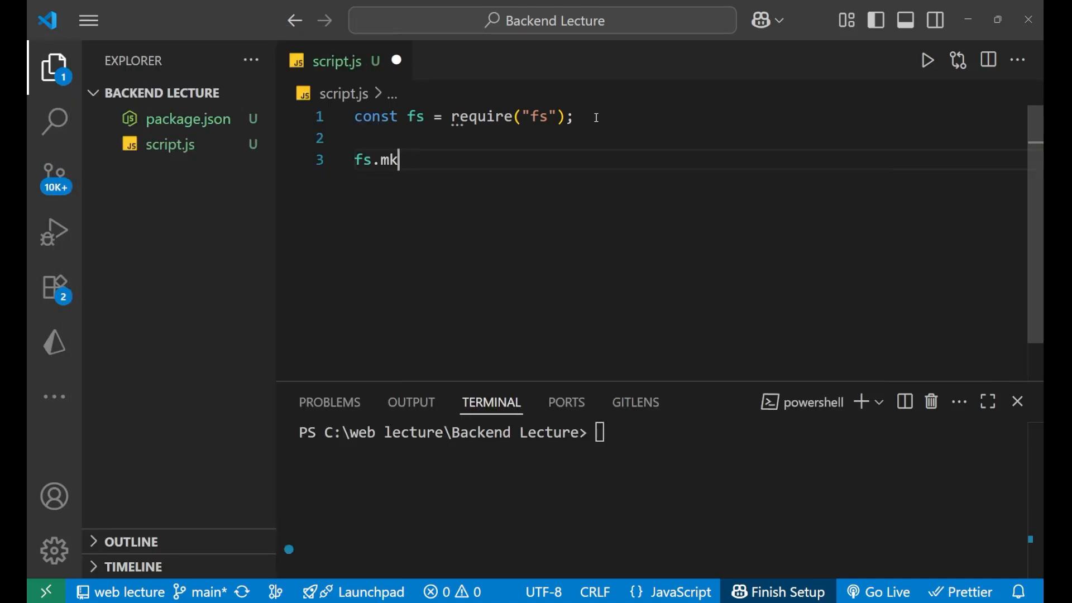
Step: Write fs.mkdir("myFolder", function(err)) on line 3 with an empty callback
text(dir)
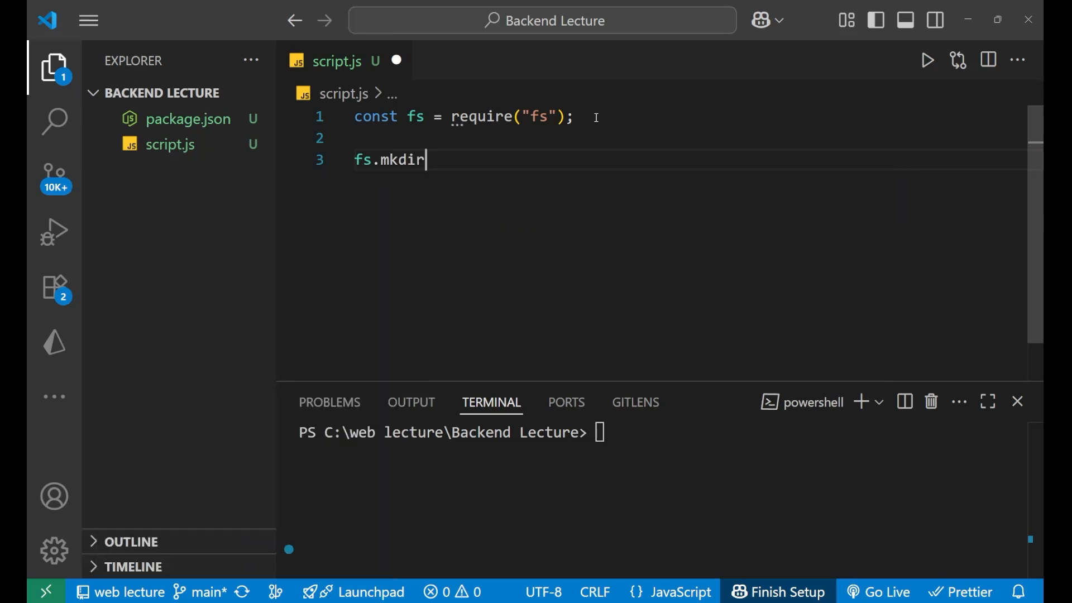
text(())
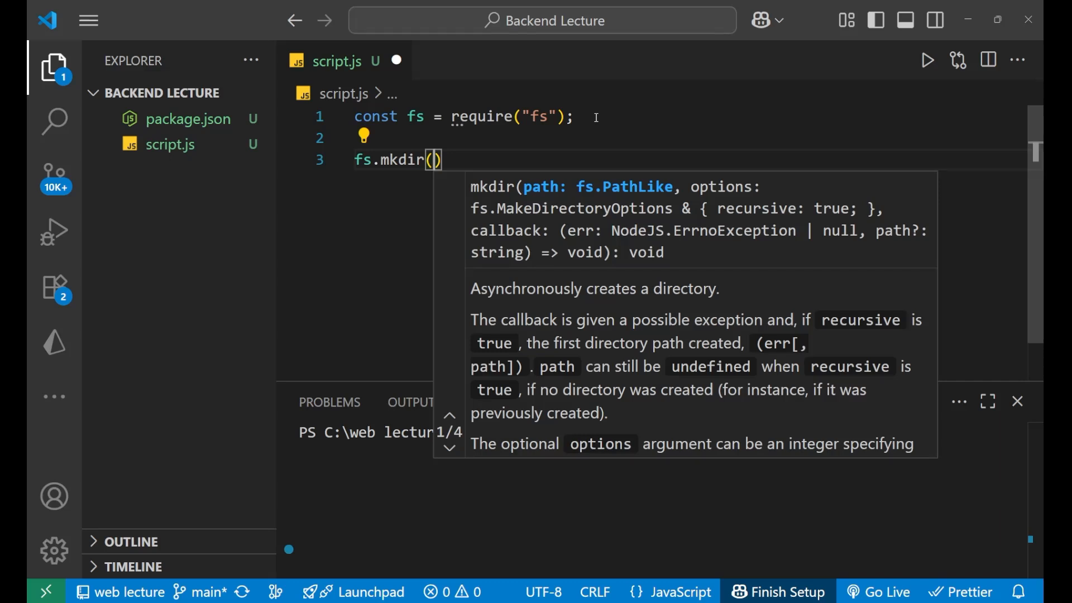
text("")
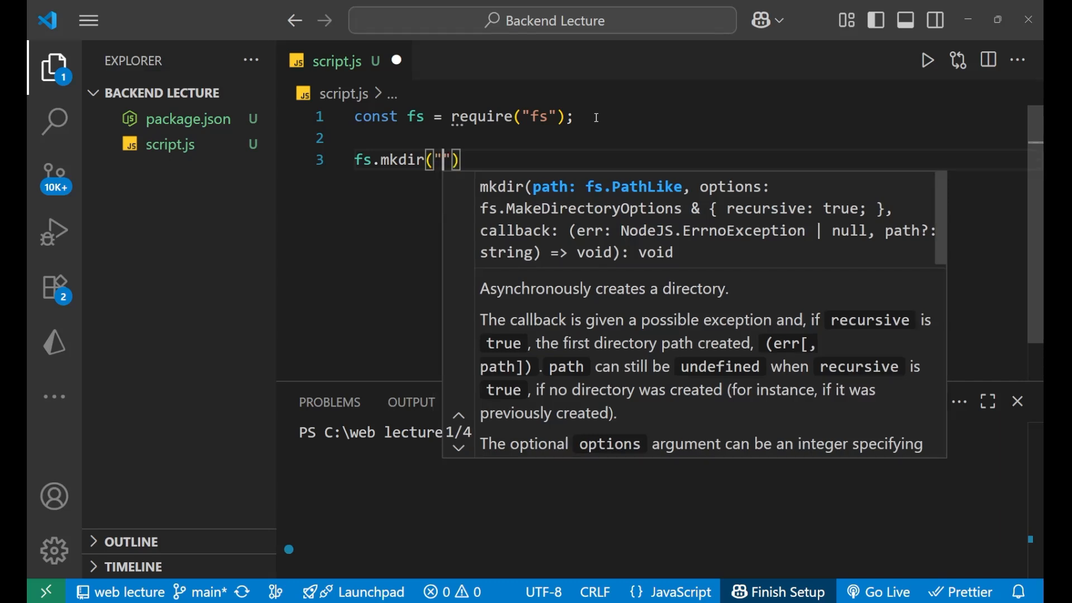
text(my)
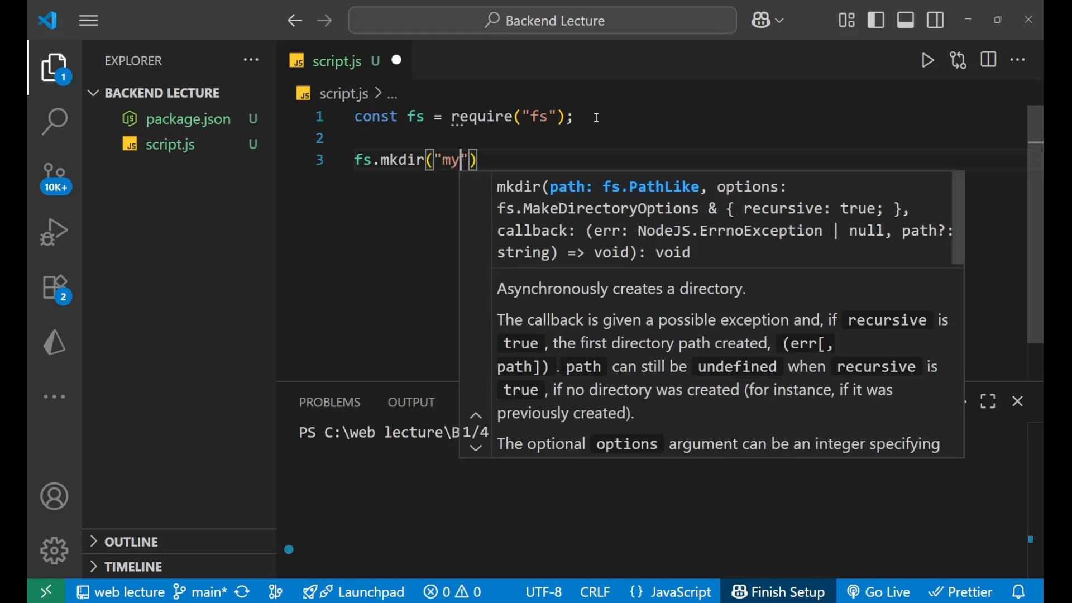
text(Folder)
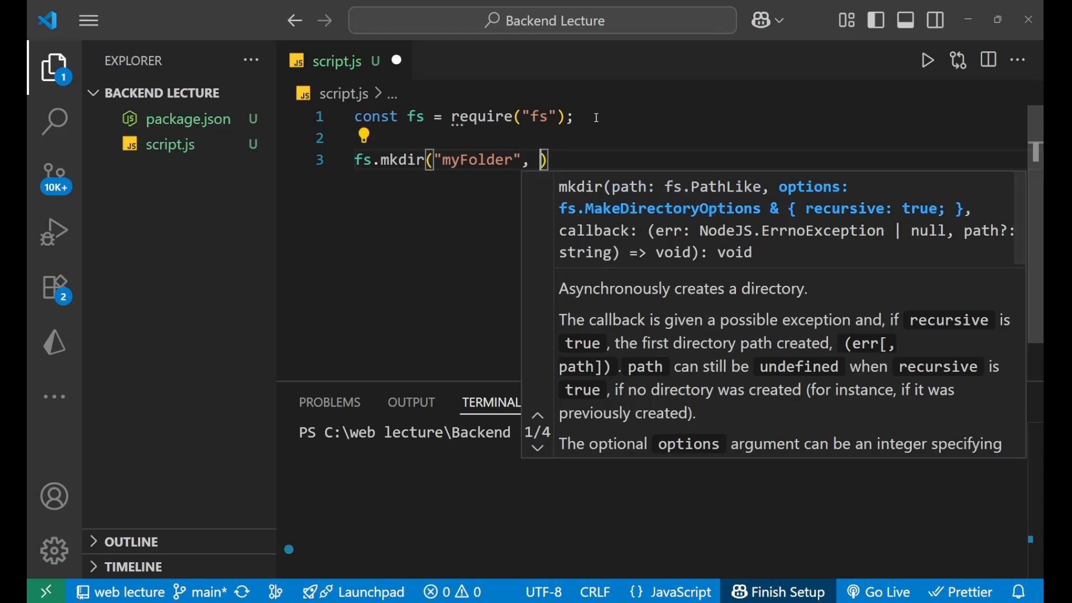
text(fucntion)
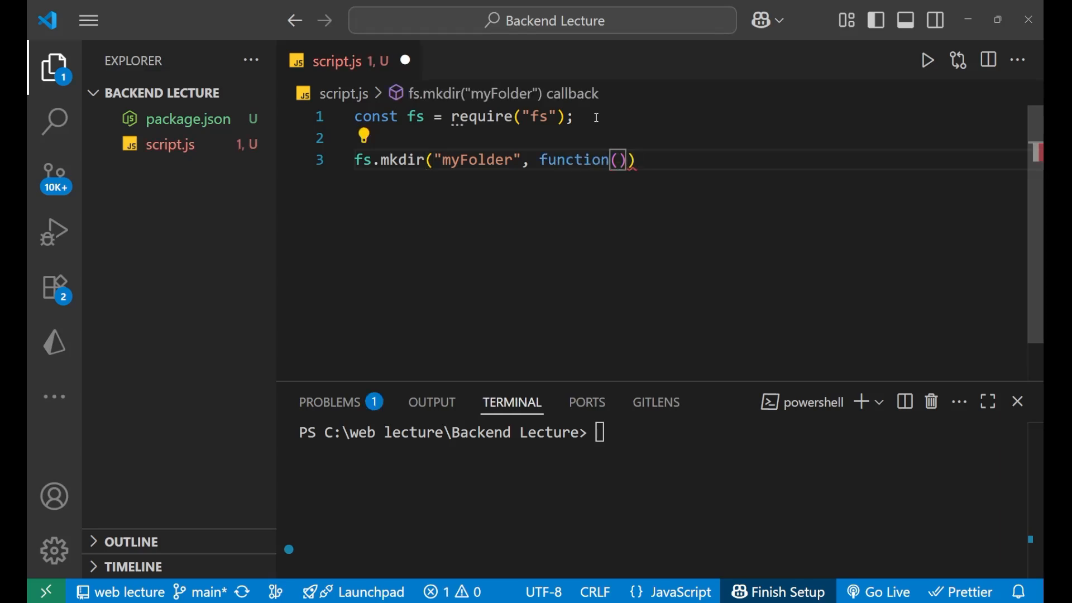
text(err)
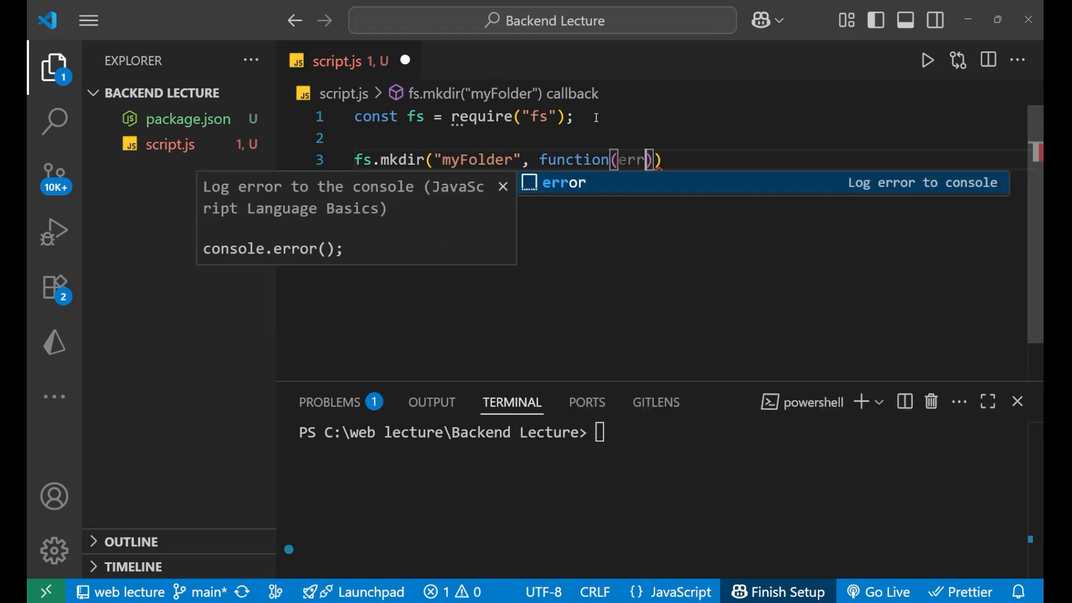
key(Escape)
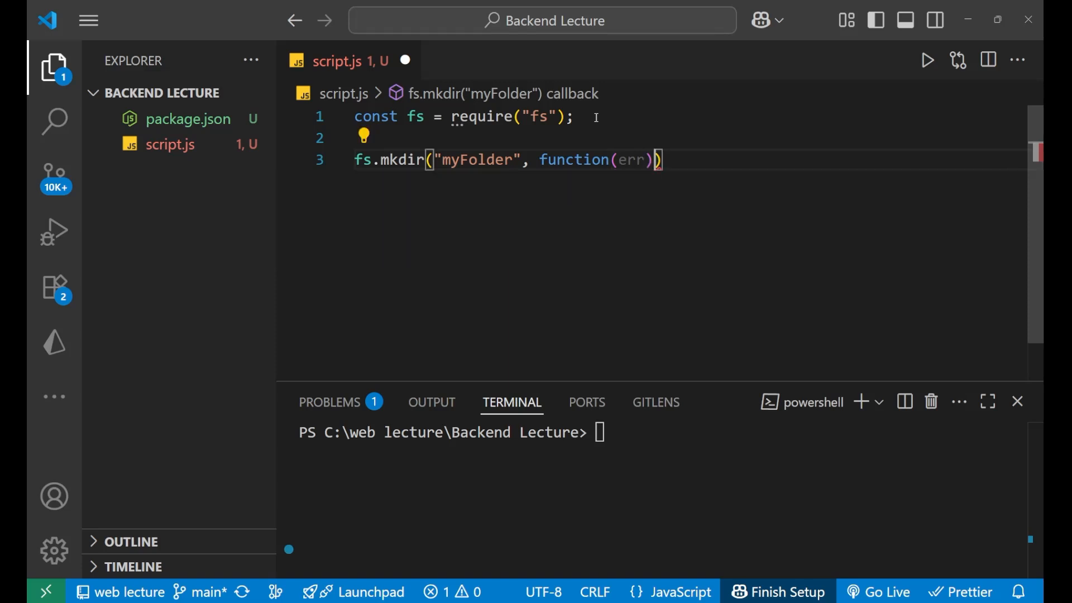
Step: Give the callback an if(err){ console.log(err) } block
text({)
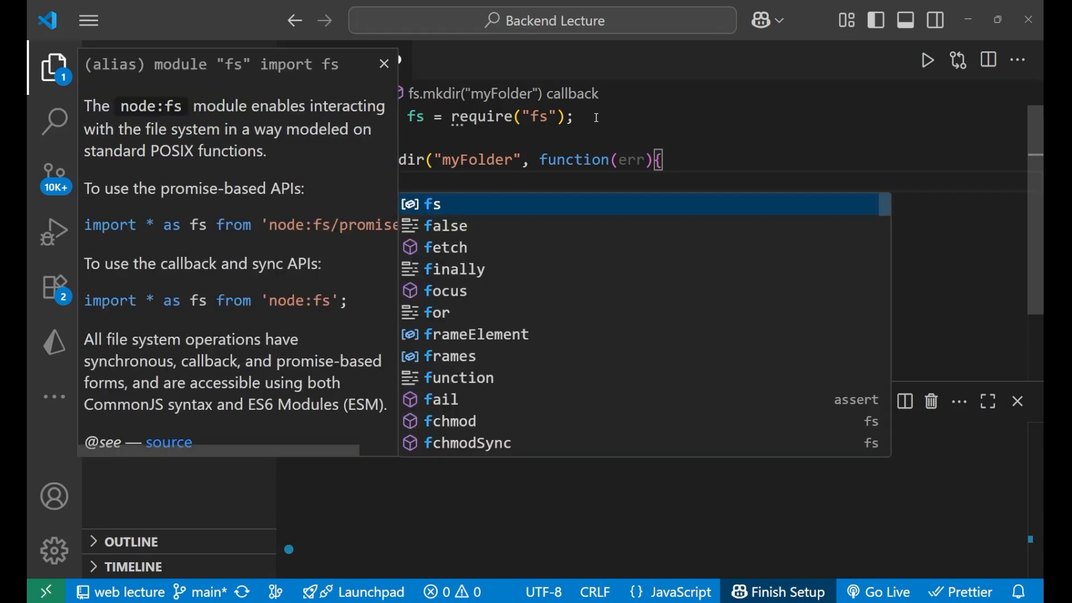
text(if(err)
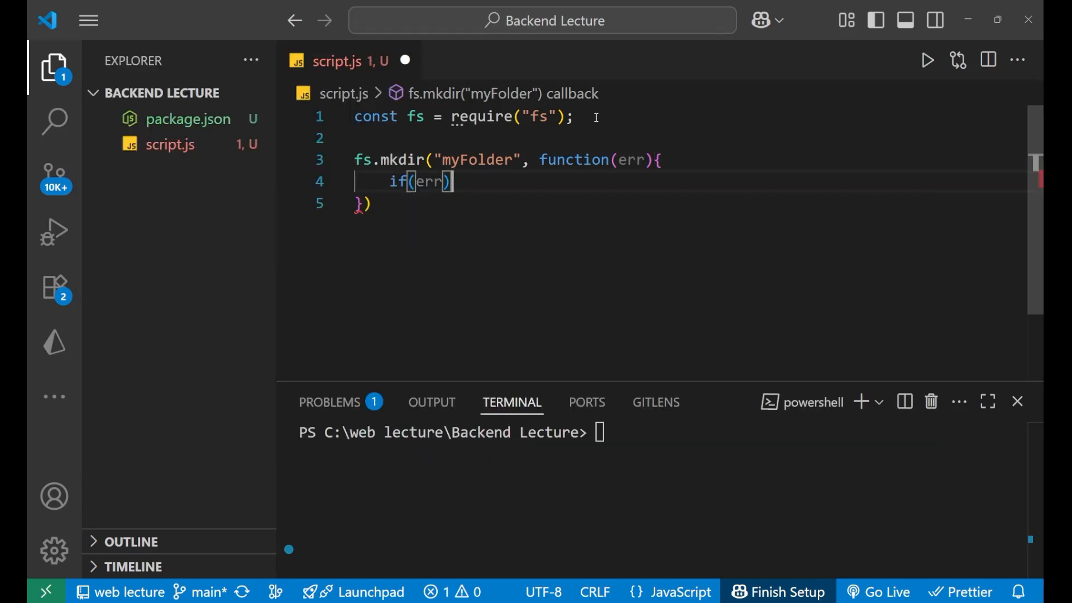
text({)
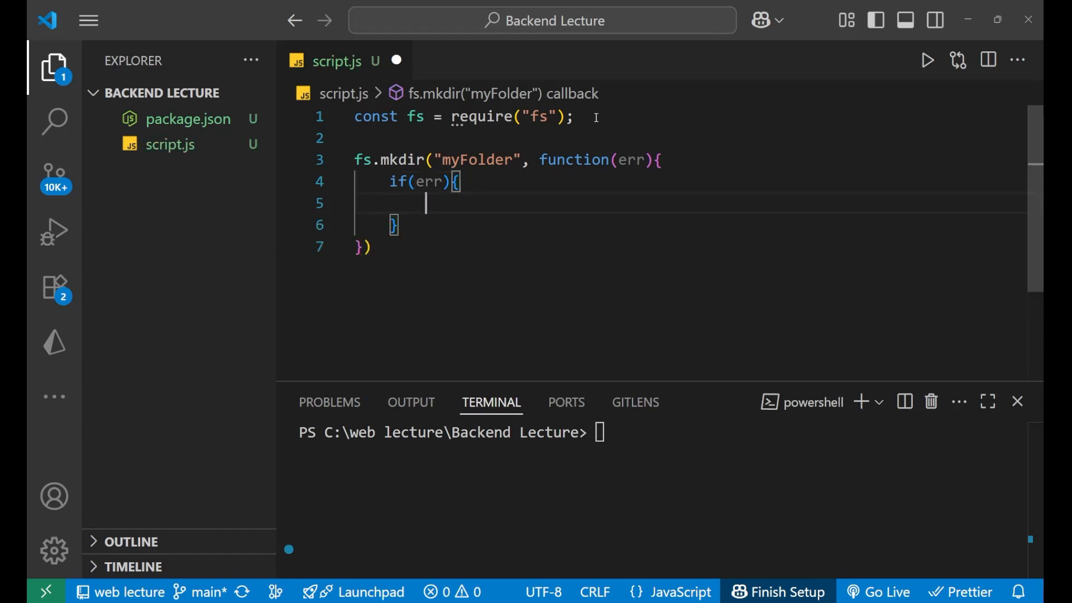
text(console.log()
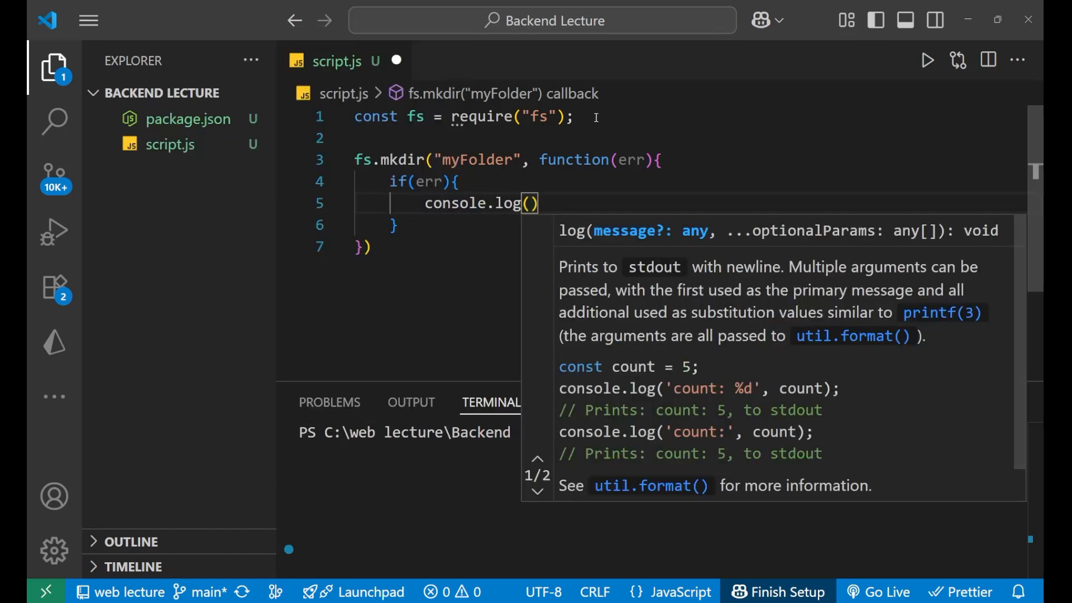
text(err)
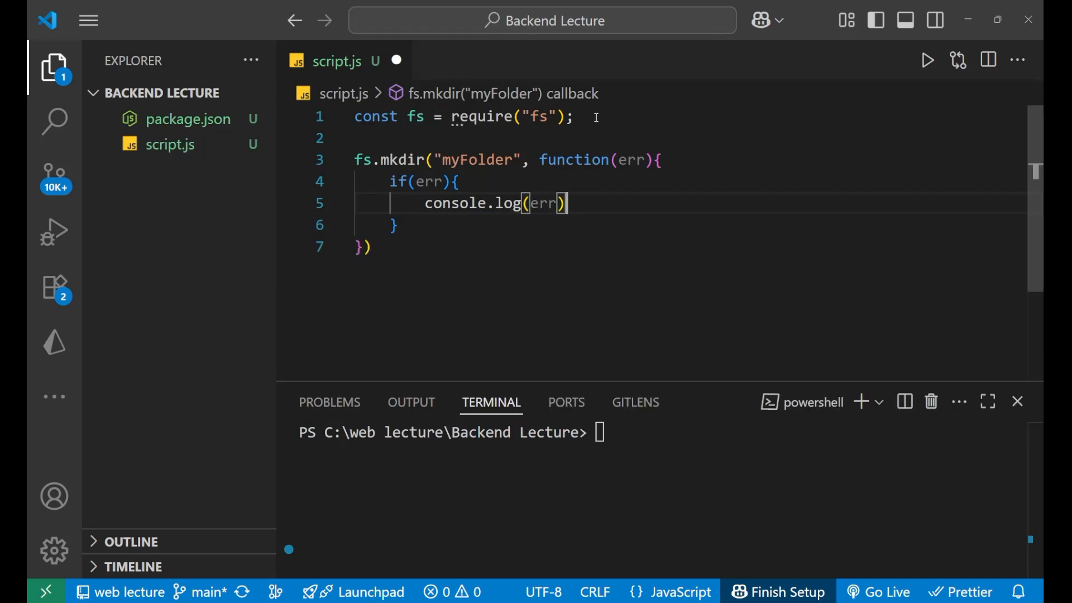
Step: Add an else branch logging "created" and switch the error branch to console.error(err)
text(;)
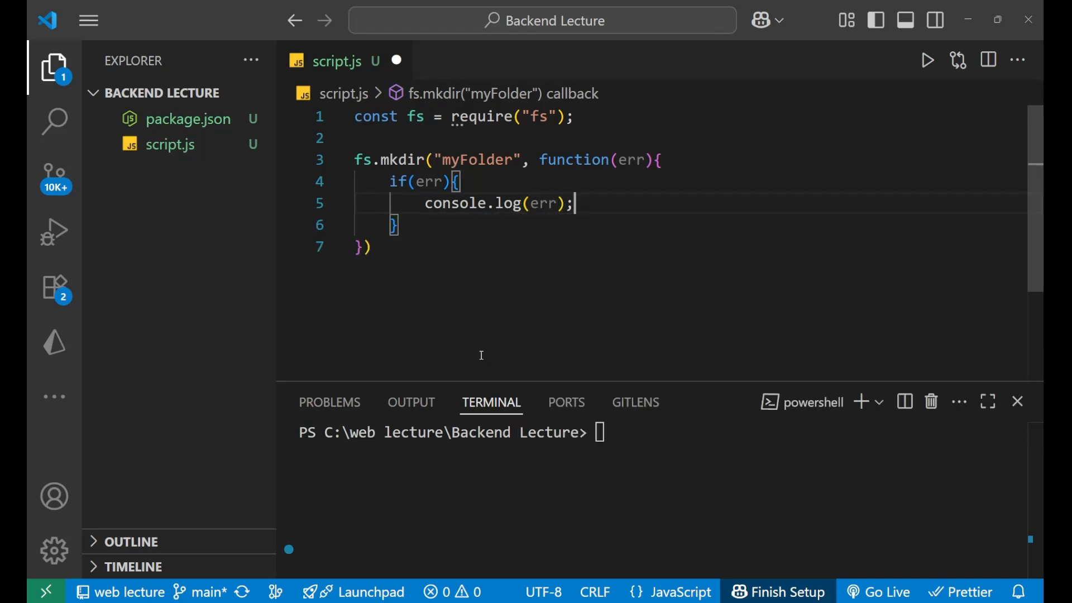
click(410, 226)
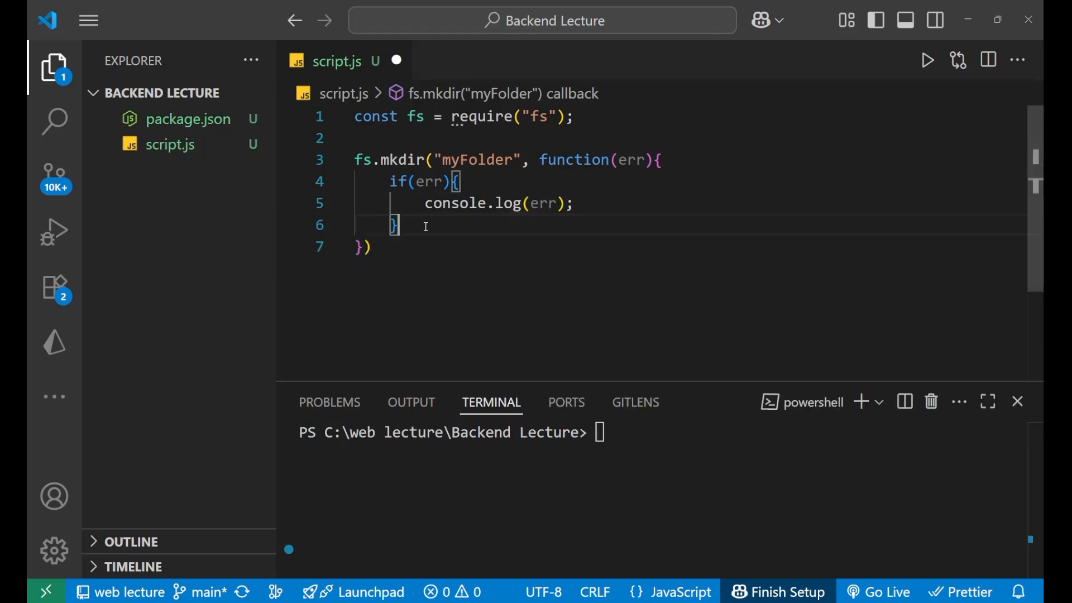
text(else{)
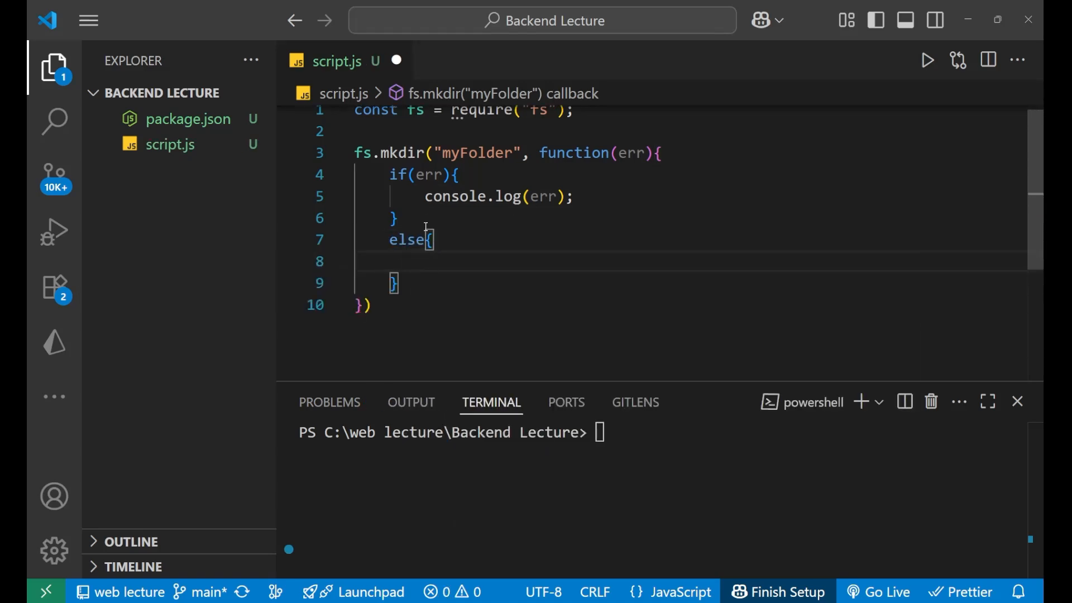
text(console)
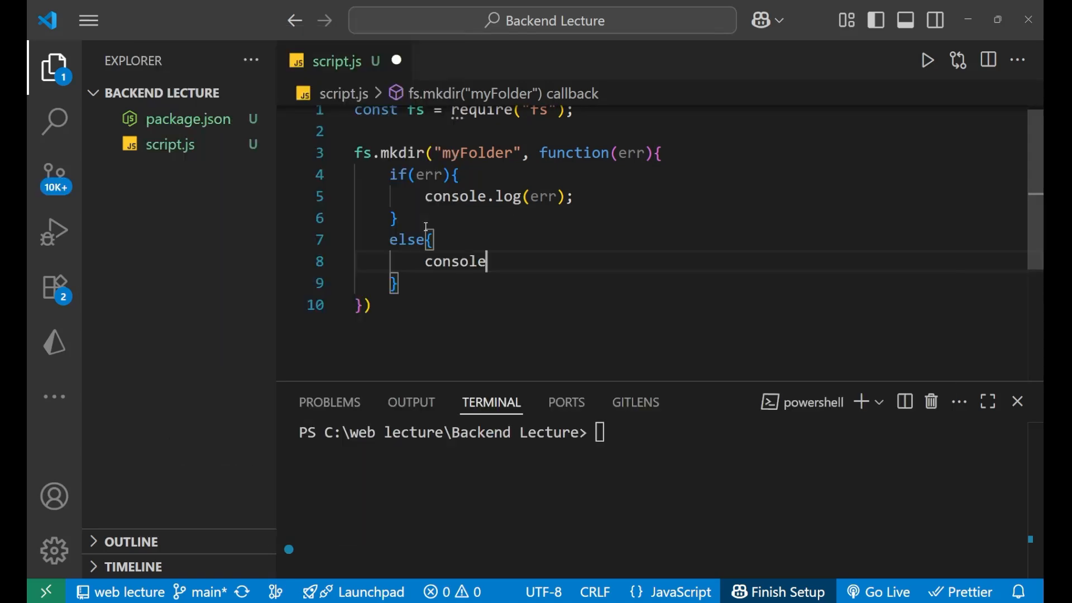
text(.log("created");)
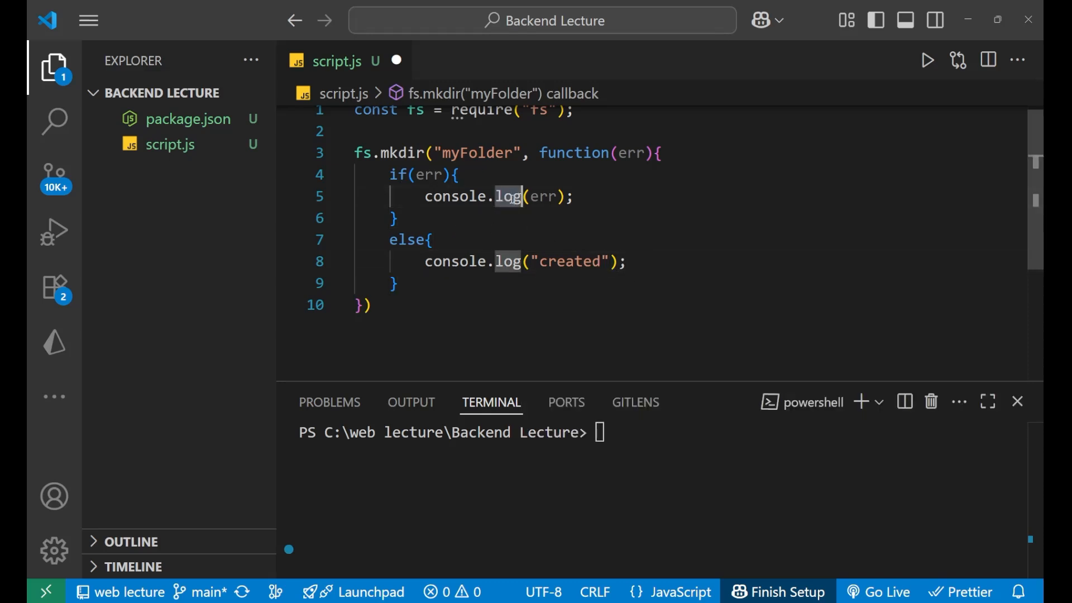
text(error)
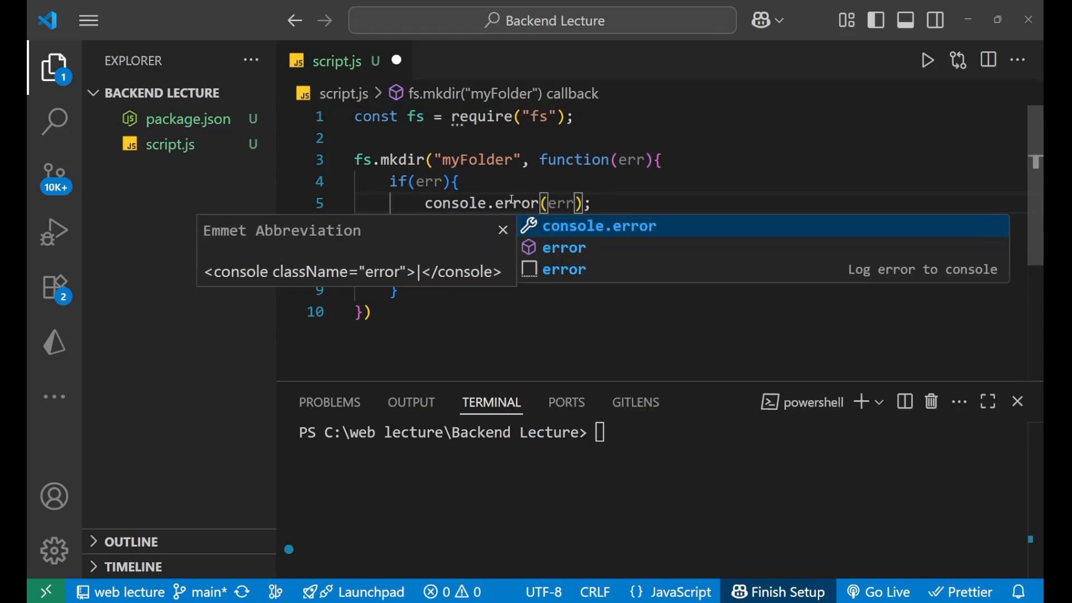
key(Escape)
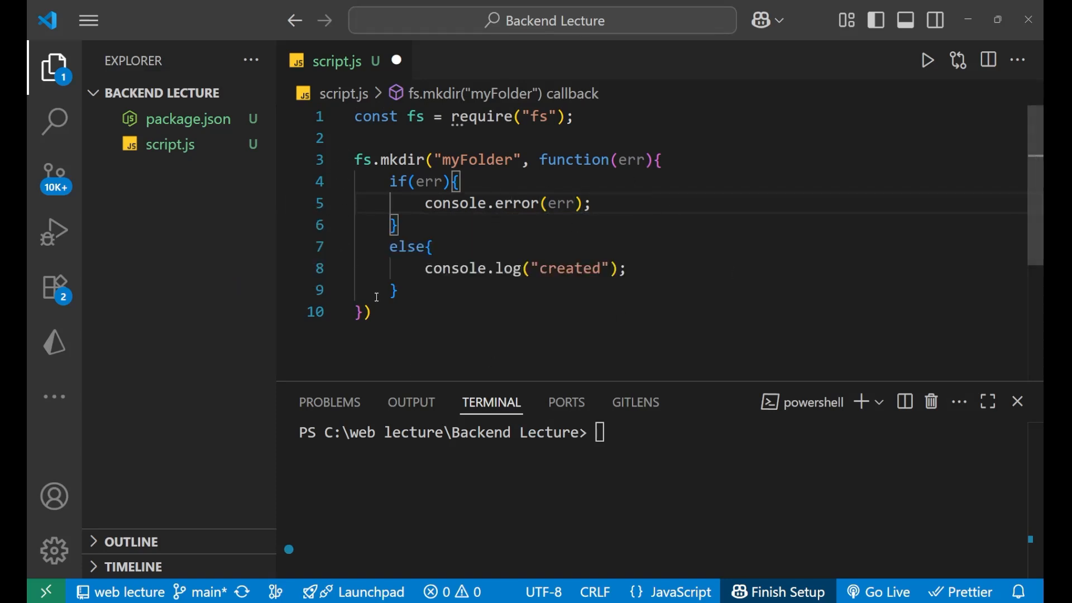
mouse_move(462, 232)
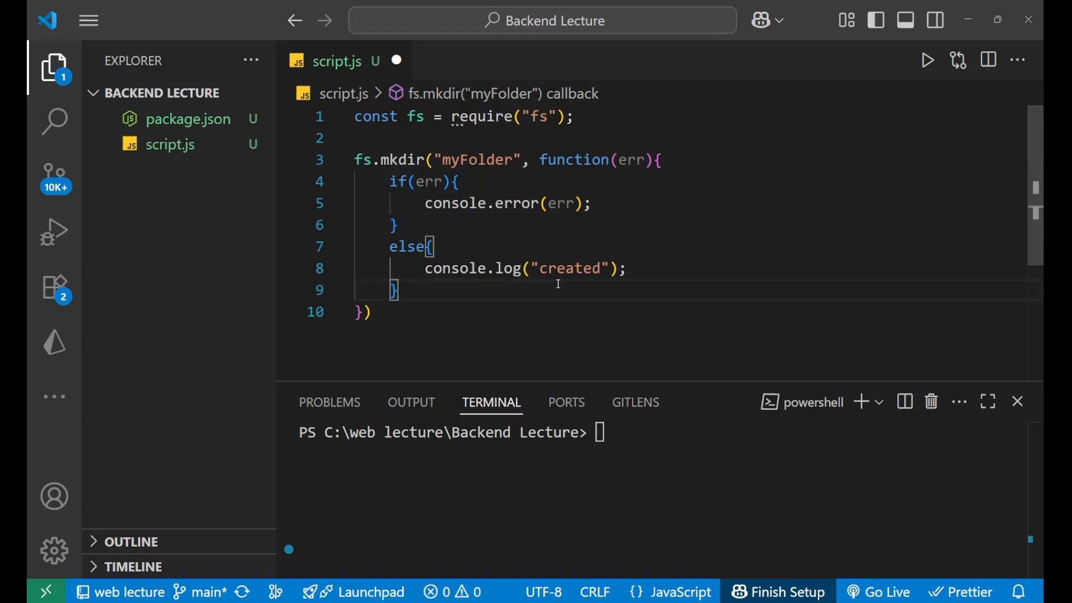
mouse_move(397, 60)
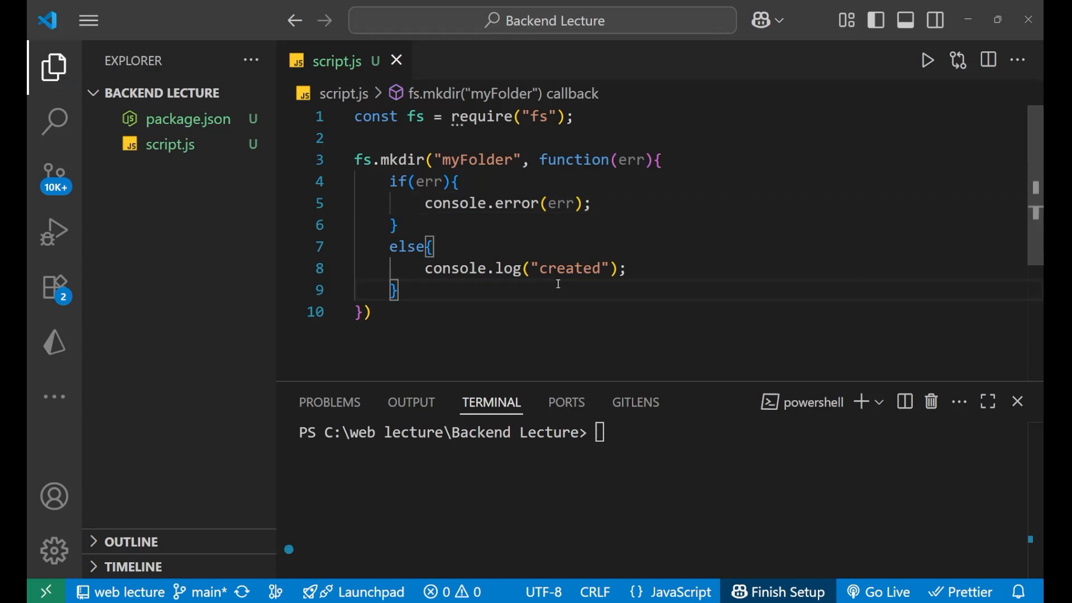
Step: Run node script.js in the terminal so it prints created and myFolder appears
click(620, 486)
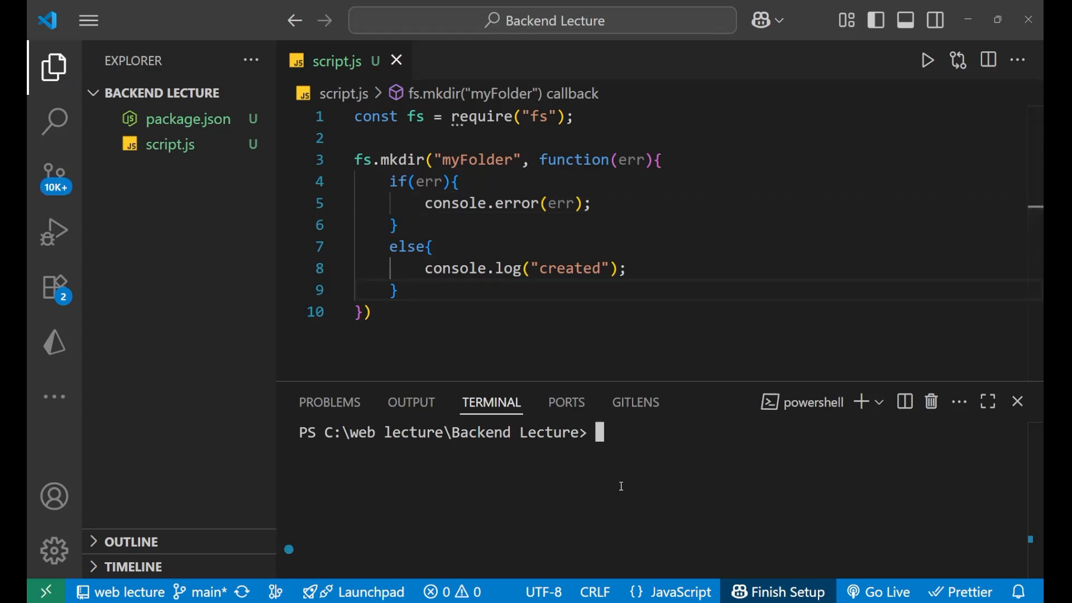
text(no)
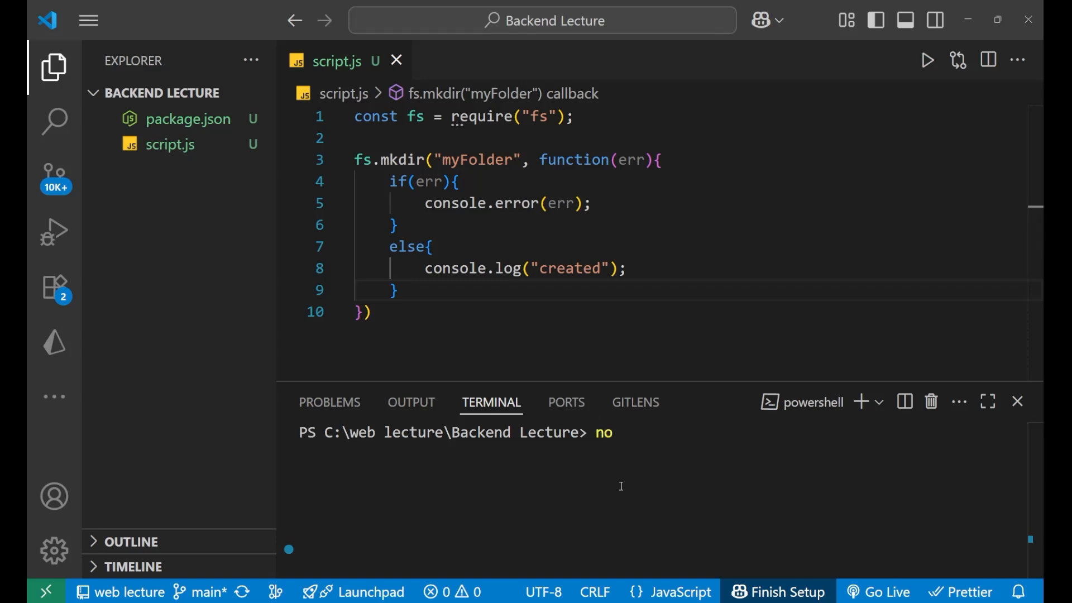
text(de)
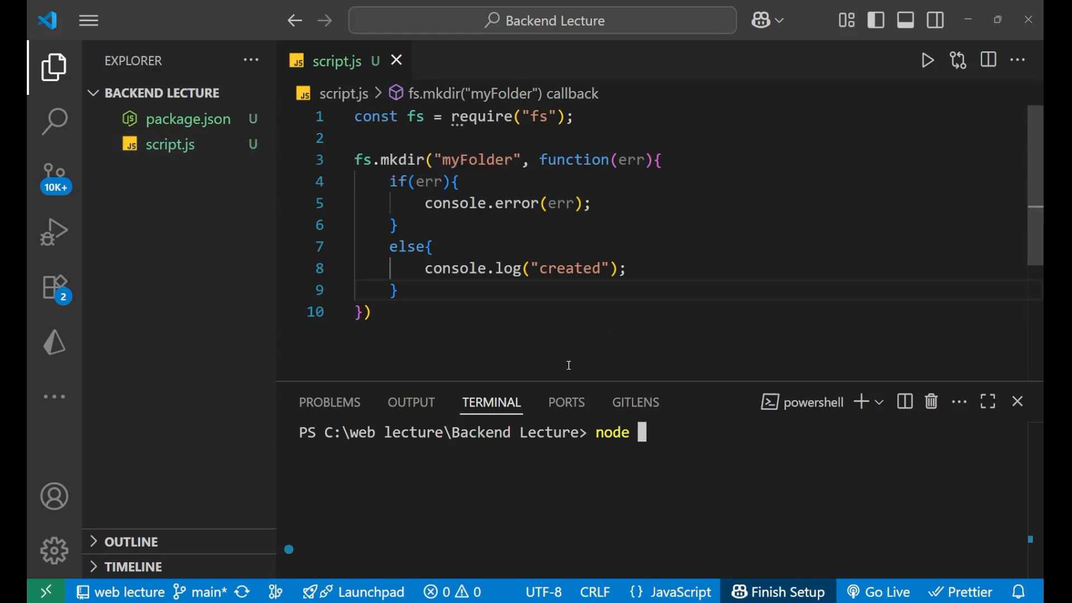
text(script)
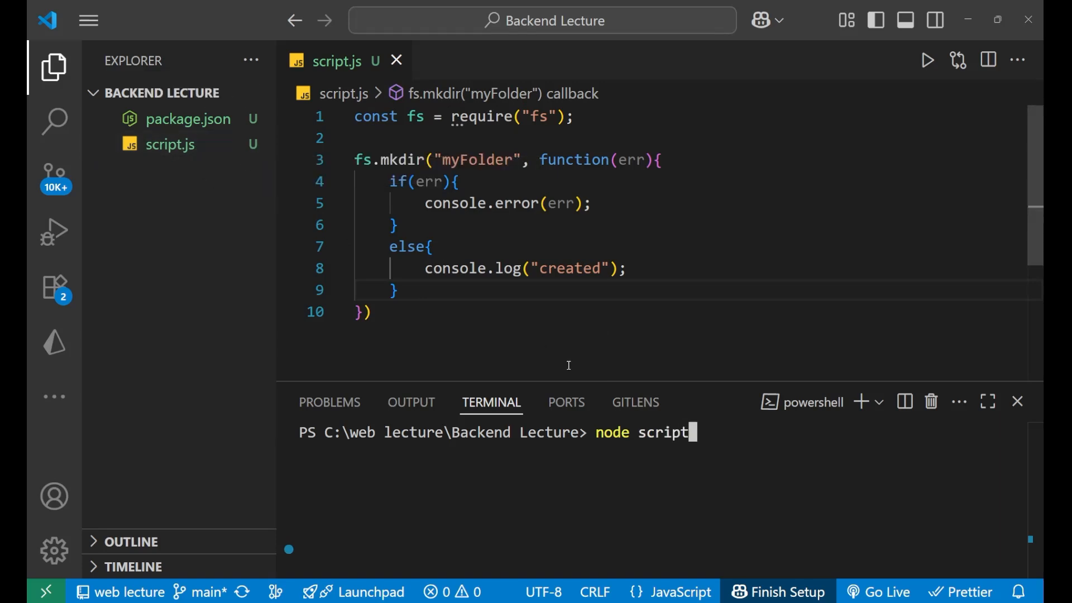
text(.js)
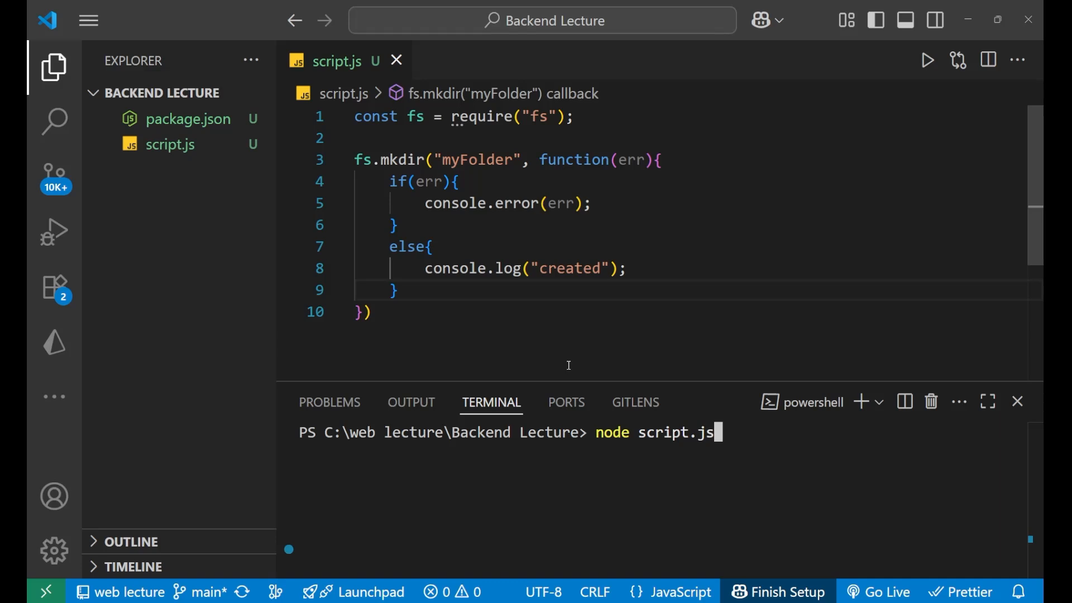
key(Return)
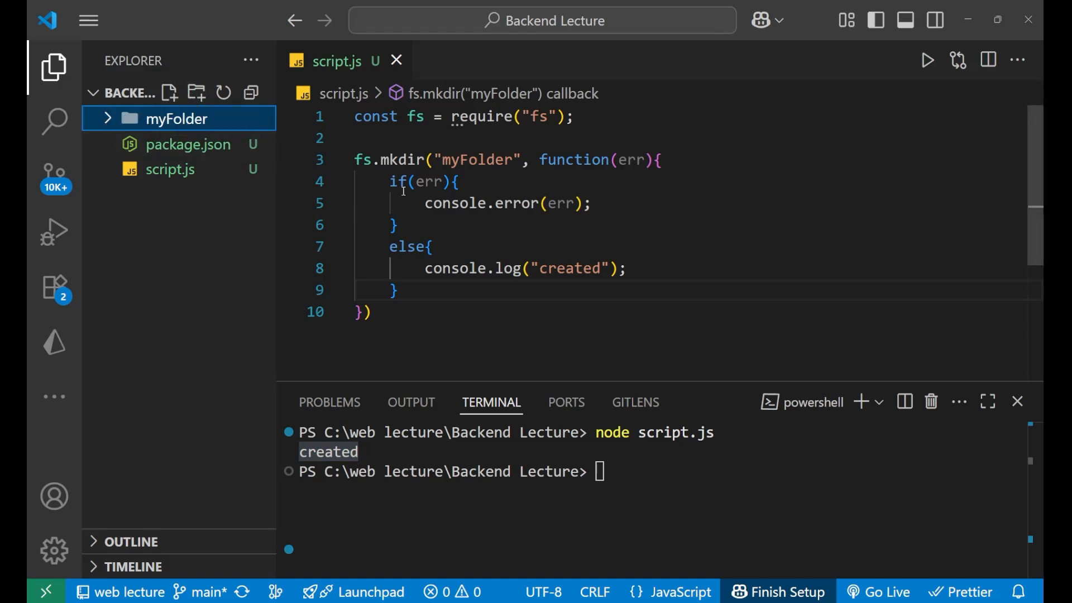
double_click(402, 160)
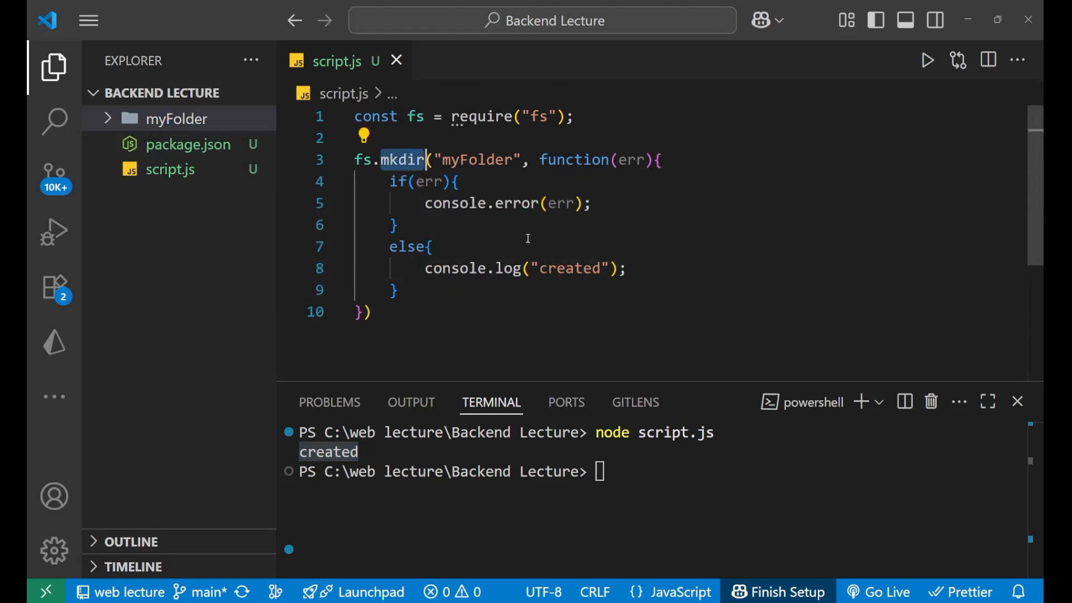
click(433, 246)
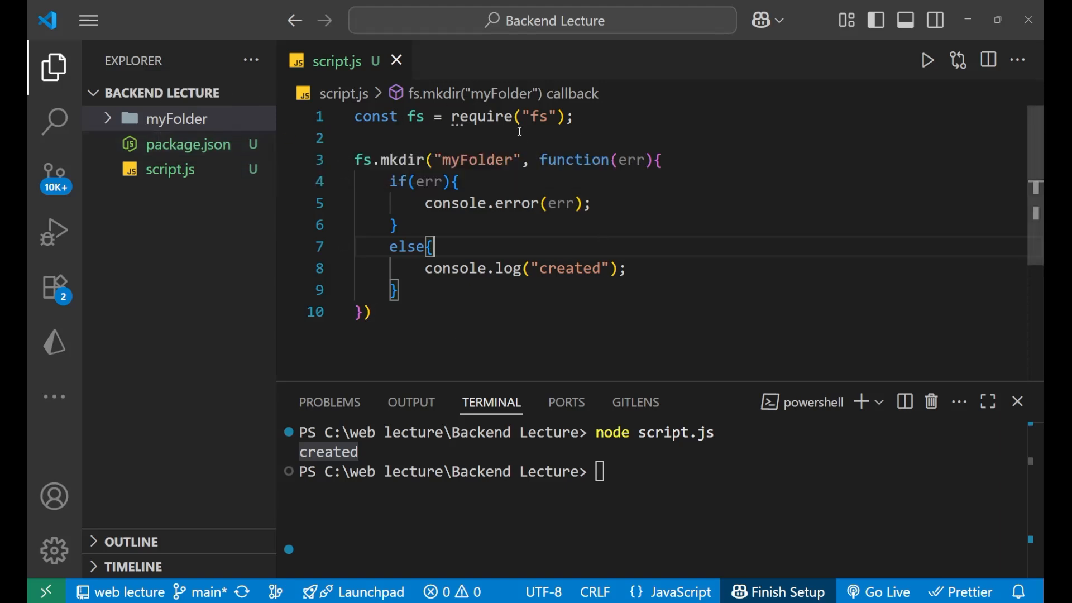
double_click(480, 160)
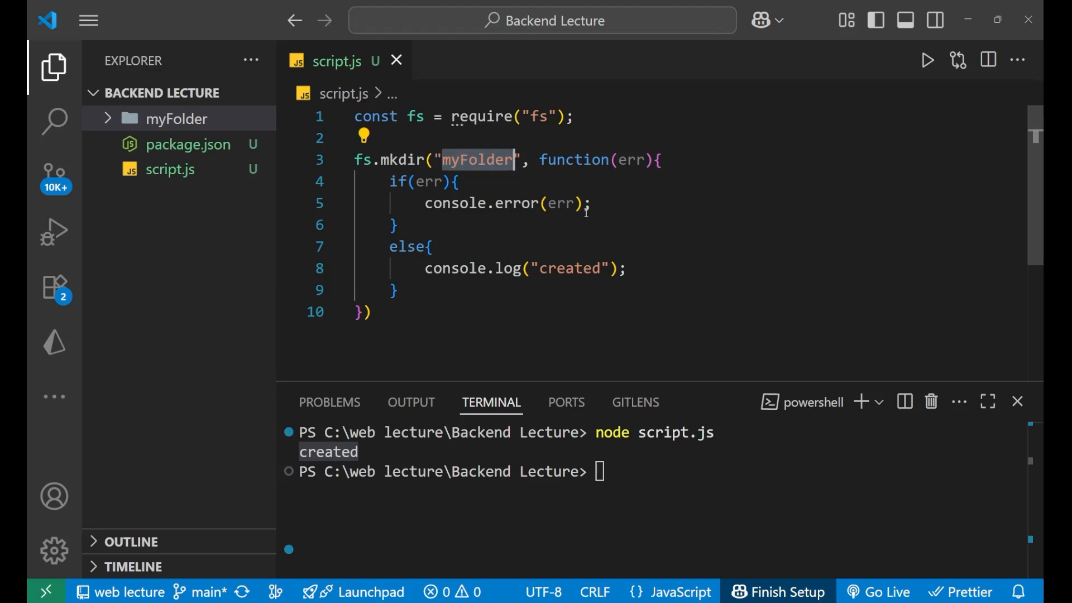
click(592, 204)
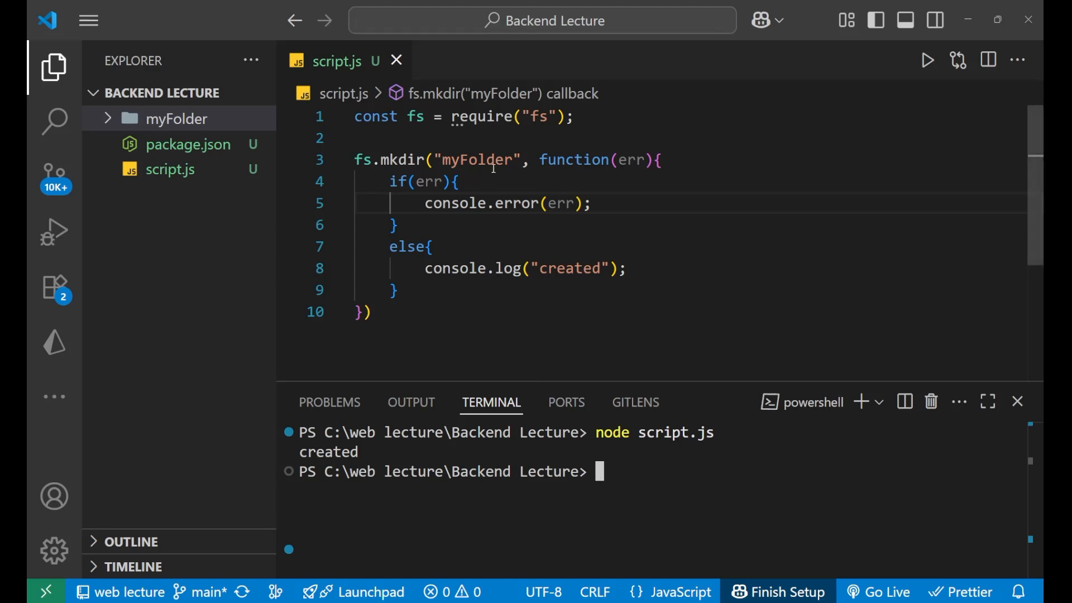
Step: Run node script.js again, producing an EEXIST error since myFolder exists
text(node script.js)
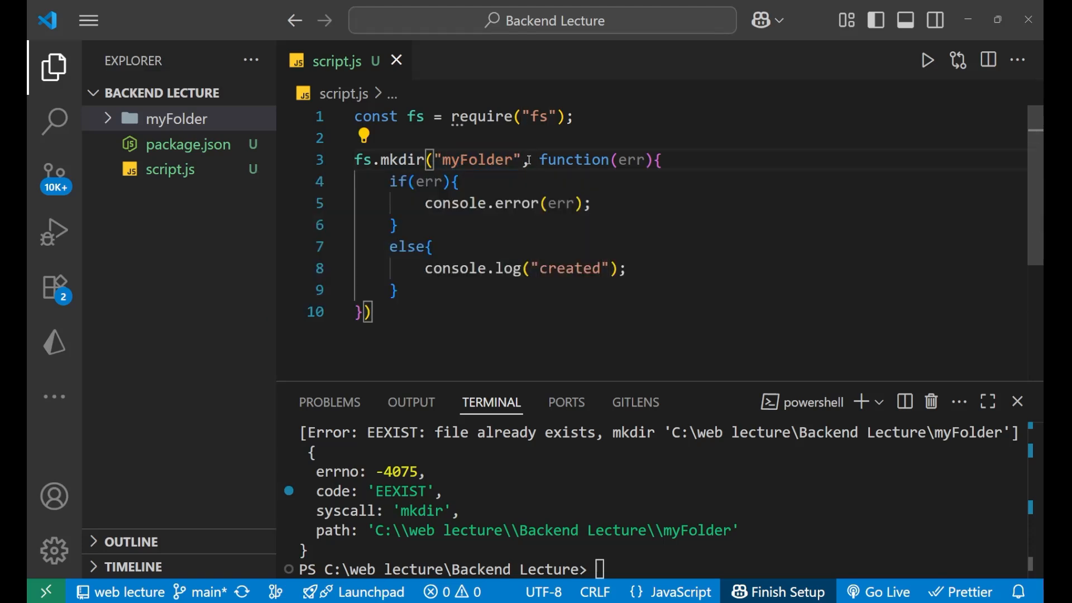
Step: Insert {recursive:true} between "myFolder" and the callback in the mkdir call
text({}.)
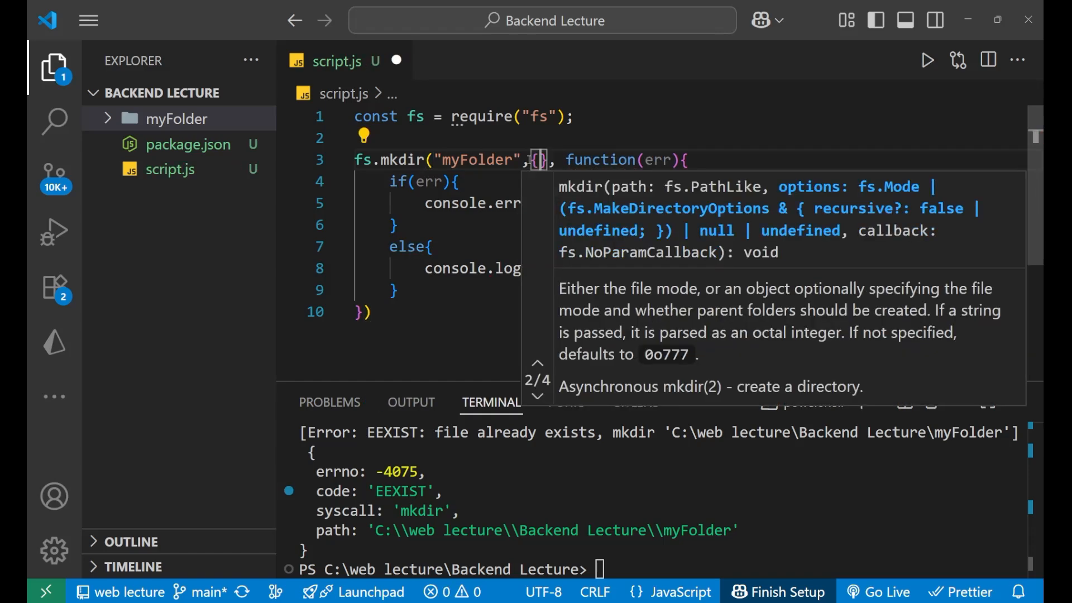
text(recursive)
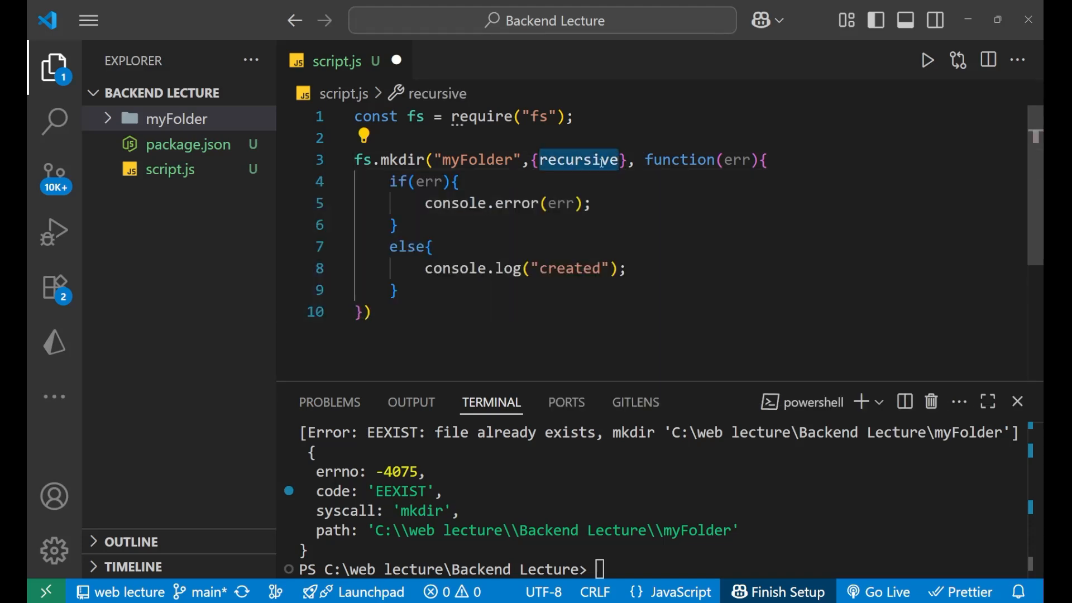
text(:)
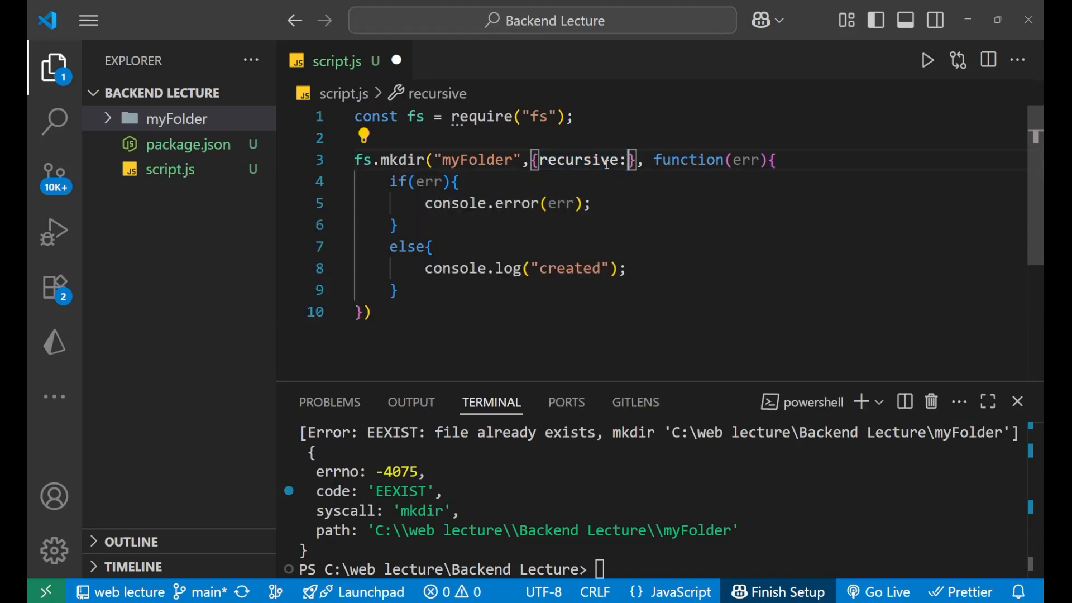
text(true)
click(655, 569)
text(node script.js)
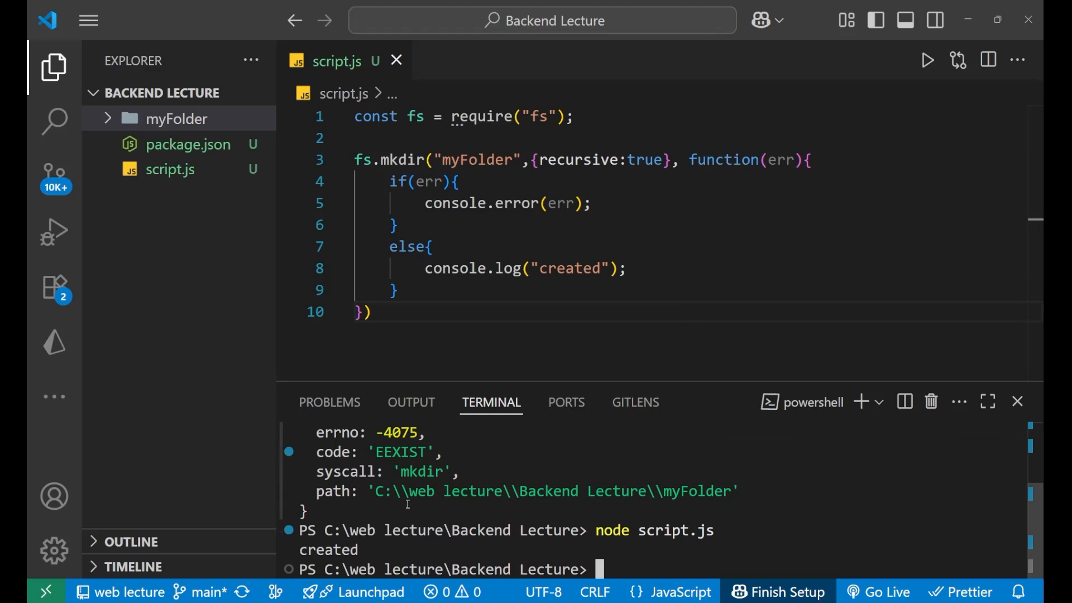
Step: Select the created output and expand myFolder in the Explorer, showing it empty
double_click(328, 549)
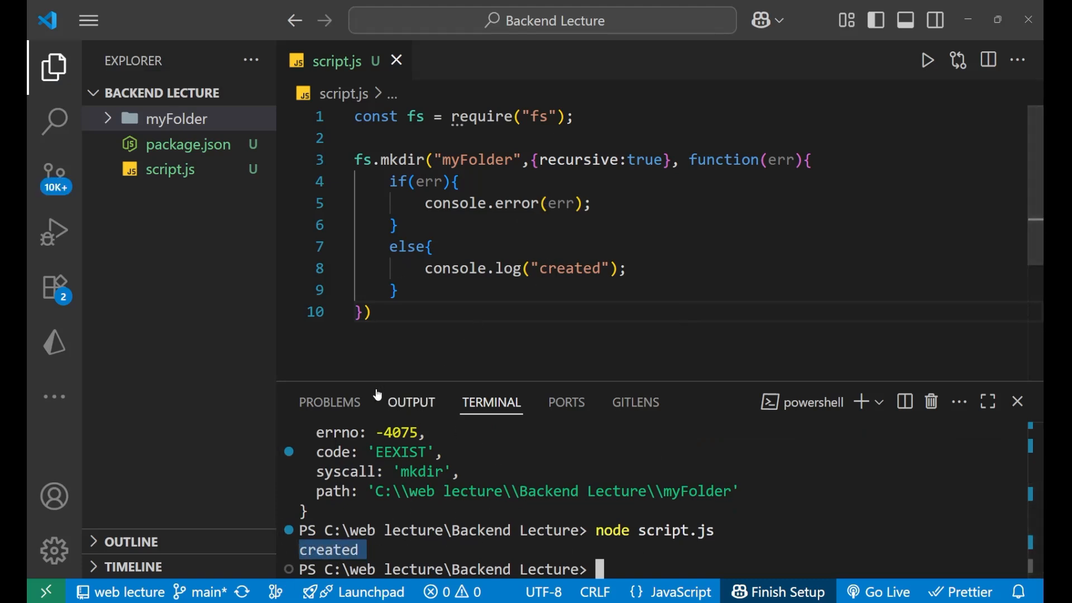
click(176, 119)
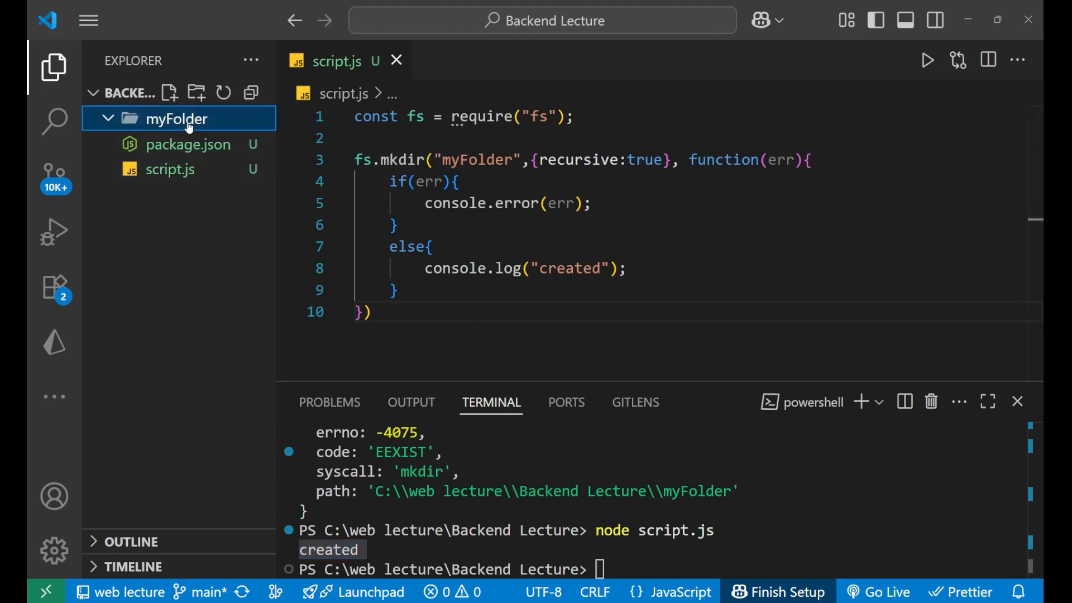